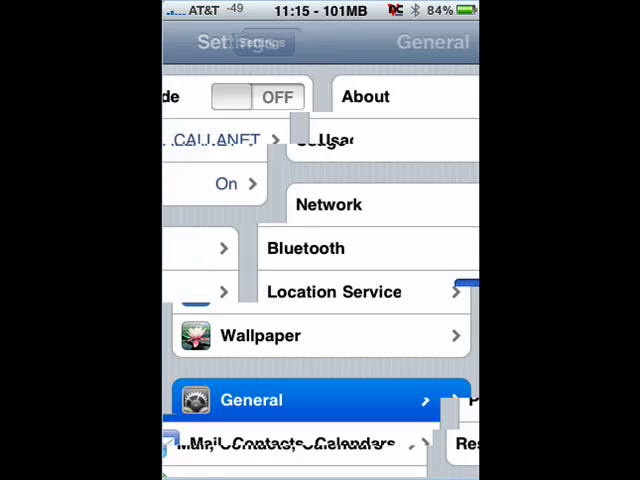
Go to General settings and scroll down to Home, Keyboard and Reset.
left_click(251, 400)
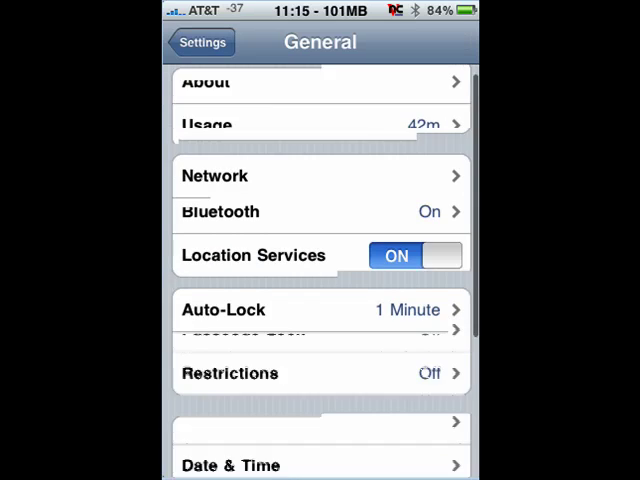
scroll("down", 3)
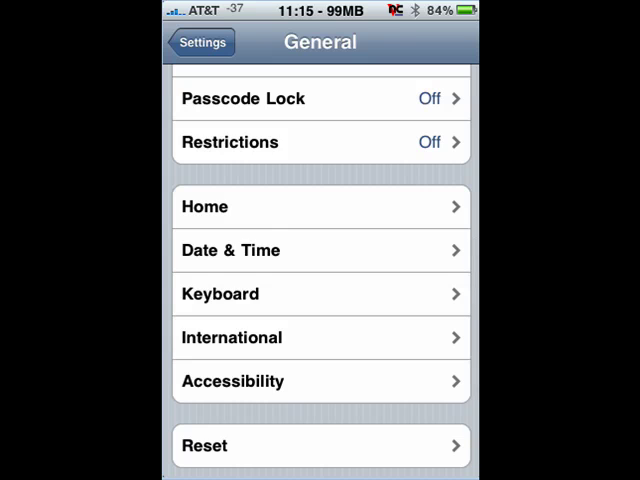
Open the Reset page listing Reset All Settings and Erase All Content.
left_click(320, 446)
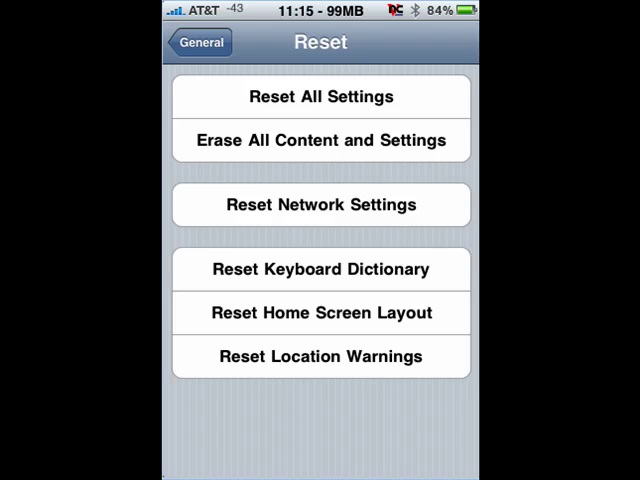
Confirm Reset Home Screen Layout, then go back to the main Settings list.
left_click(320, 313)
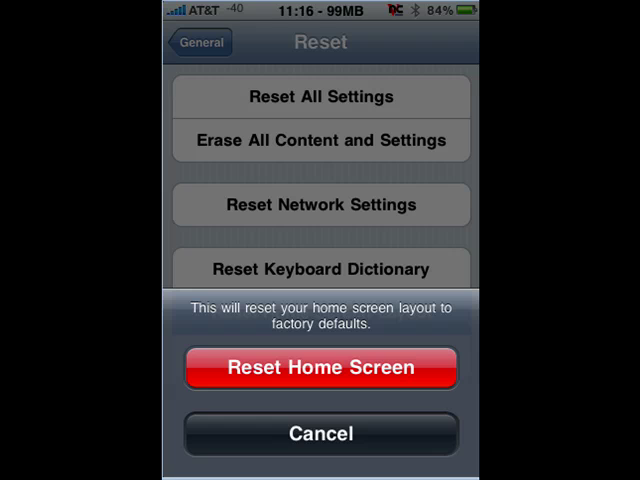
left_click(320, 433)
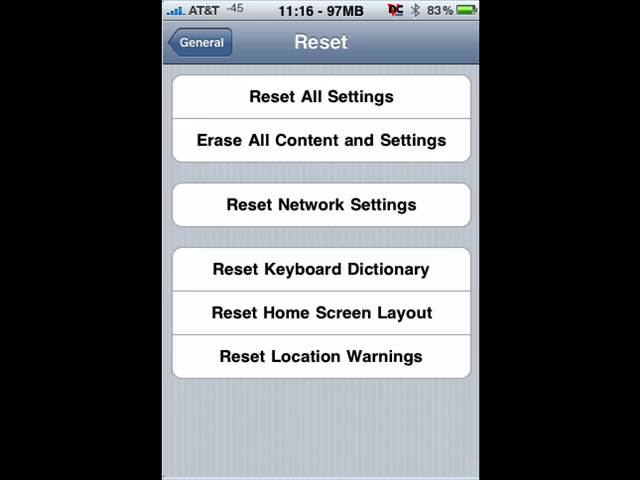
left_click(199, 42)
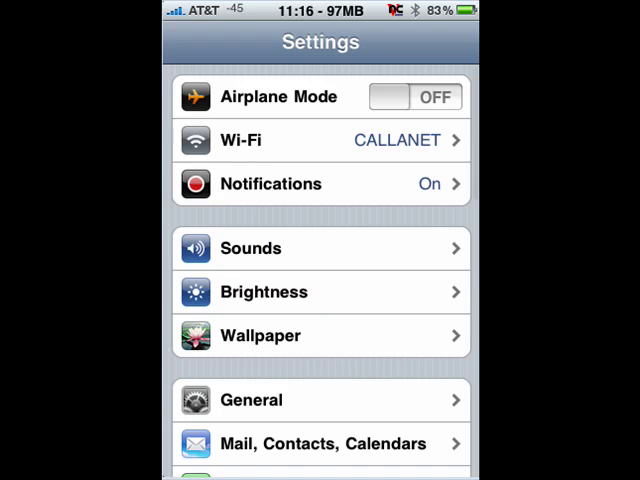